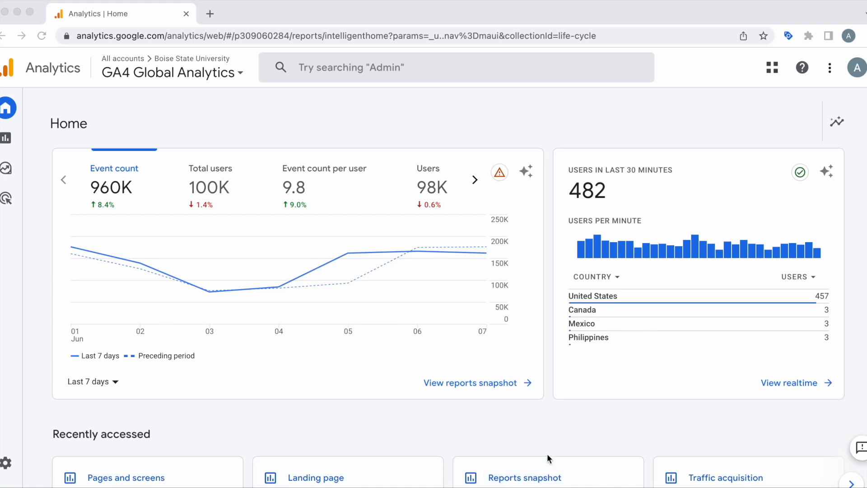
mouse_move(531, 407)
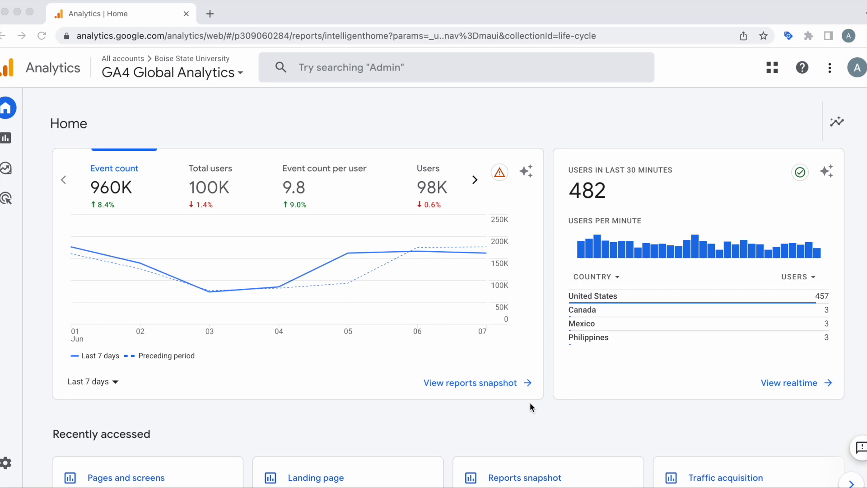
mouse_move(120, 136)
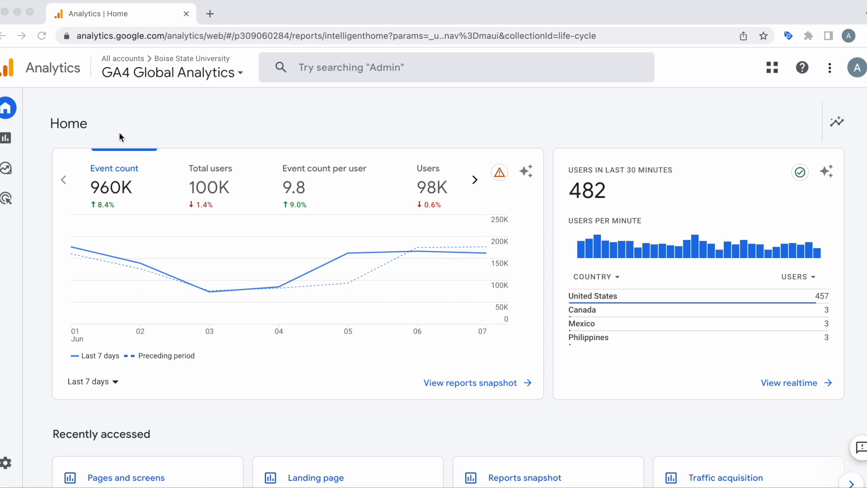
mouse_move(201, 92)
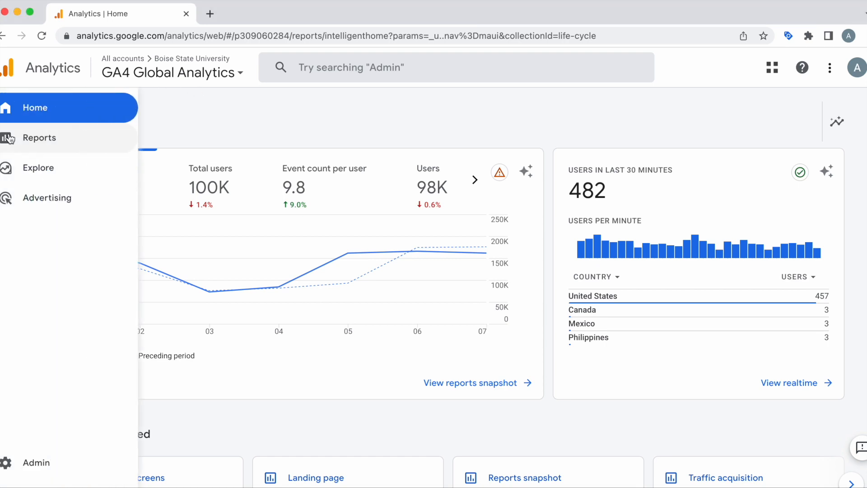
Go to Reports and expand the Engagement group of sub-reports
click(39, 137)
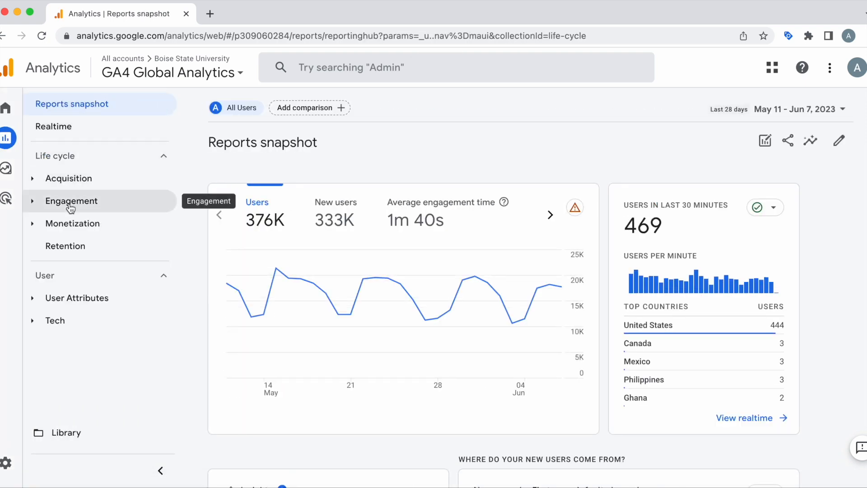
click(70, 200)
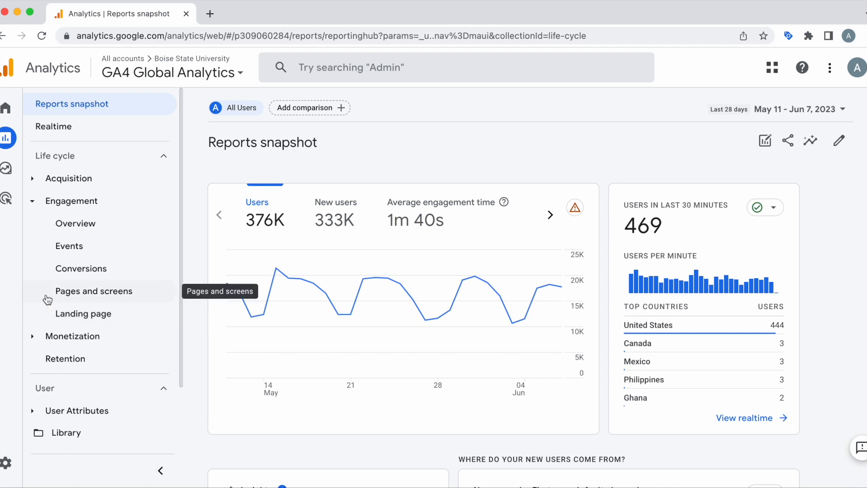
Show the Pages and screens report and scan its page-path table of views, events and conversions
click(93, 291)
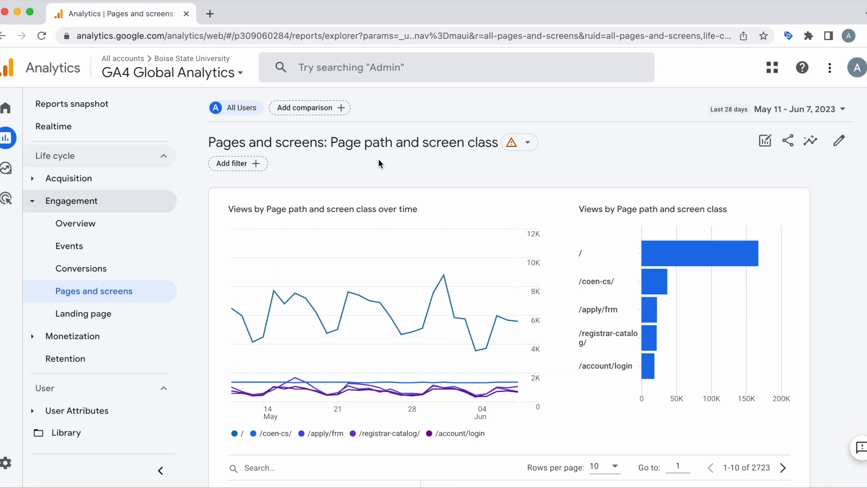
mouse_move(515, 191)
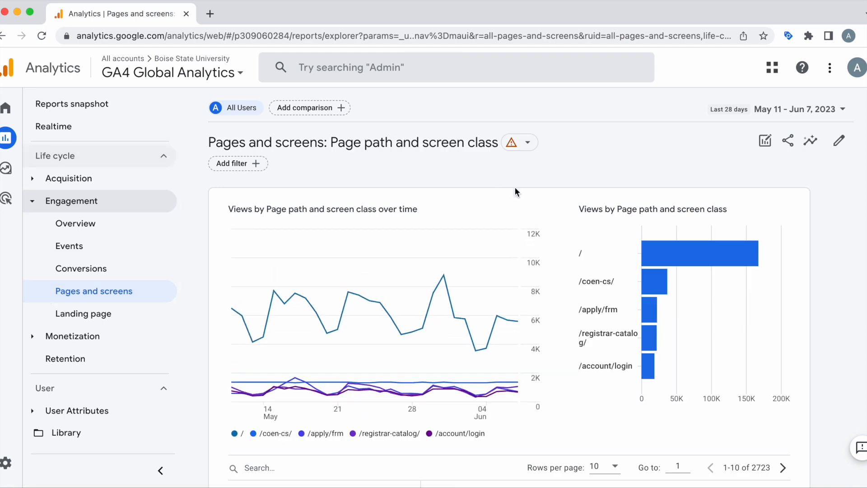
scroll(down, 3)
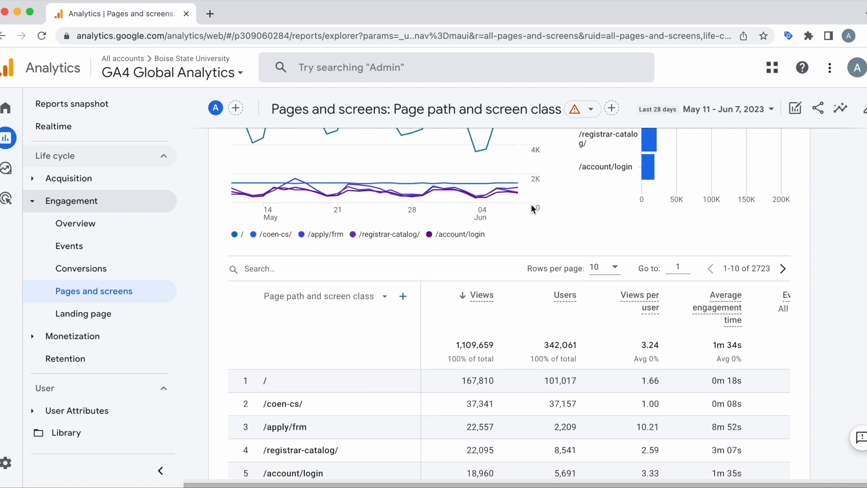
scroll(down, 3)
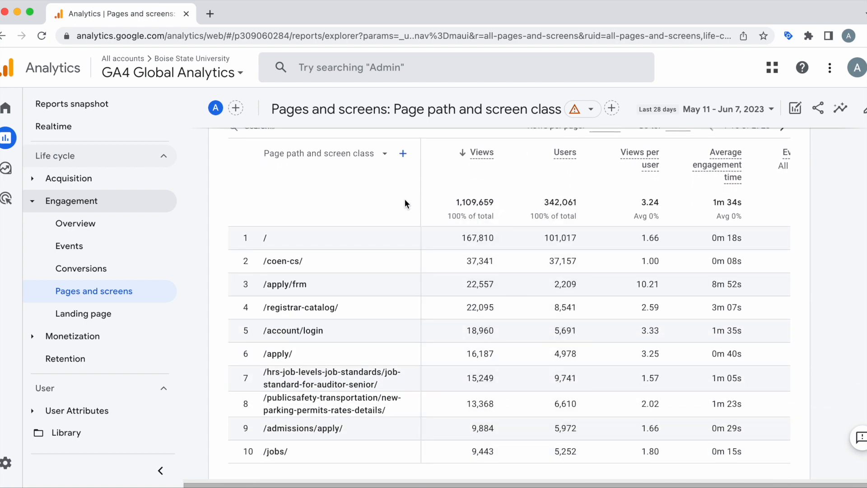
mouse_move(479, 298)
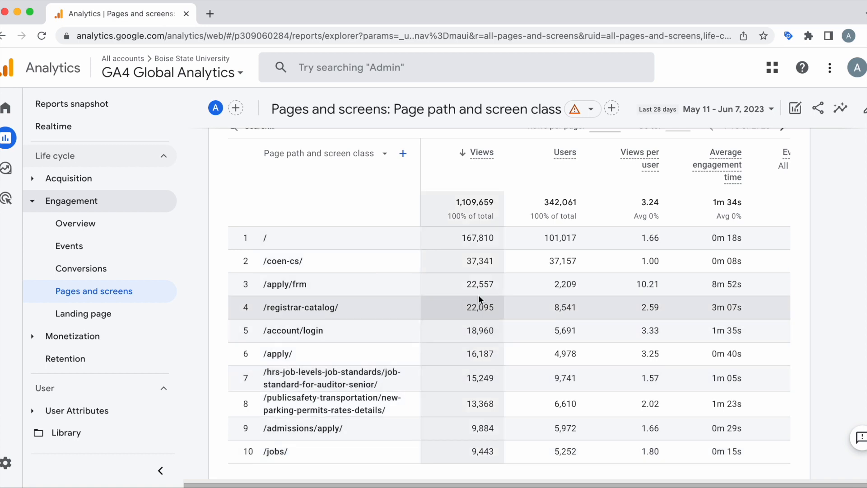
mouse_move(487, 290)
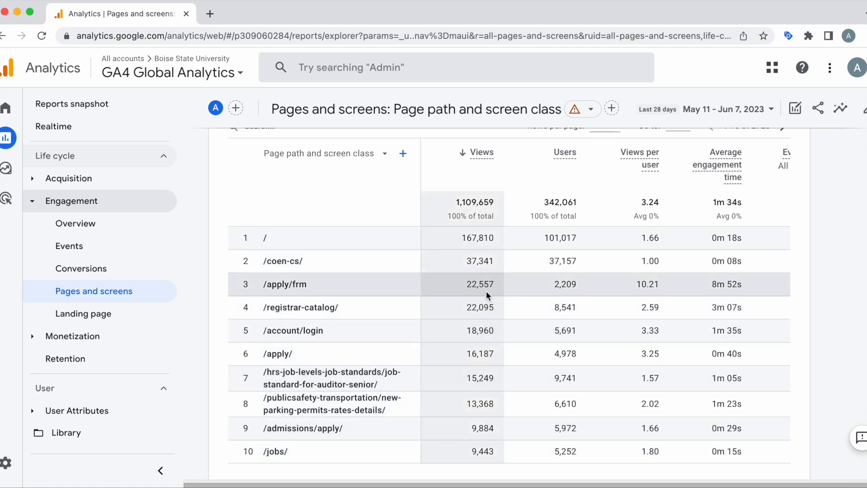
scroll(right, 3)
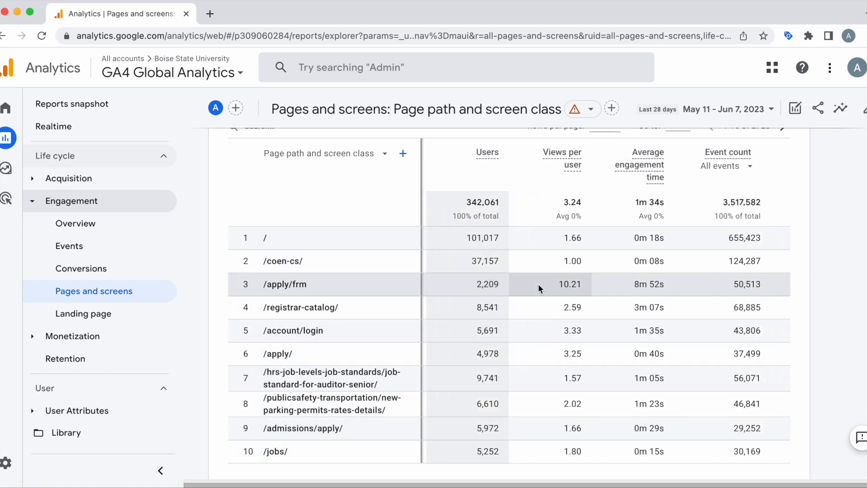
scroll(right, 3)
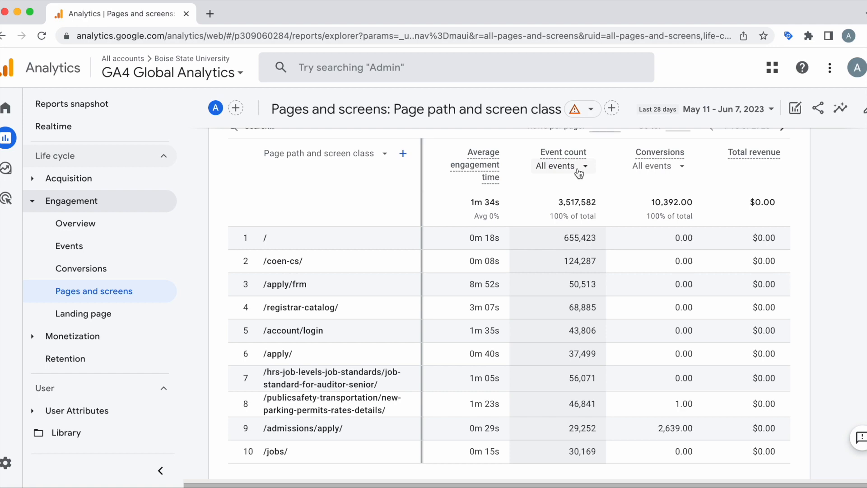
Check the countable events, then switch the table's primary dimension to Page title and screen class
click(561, 165)
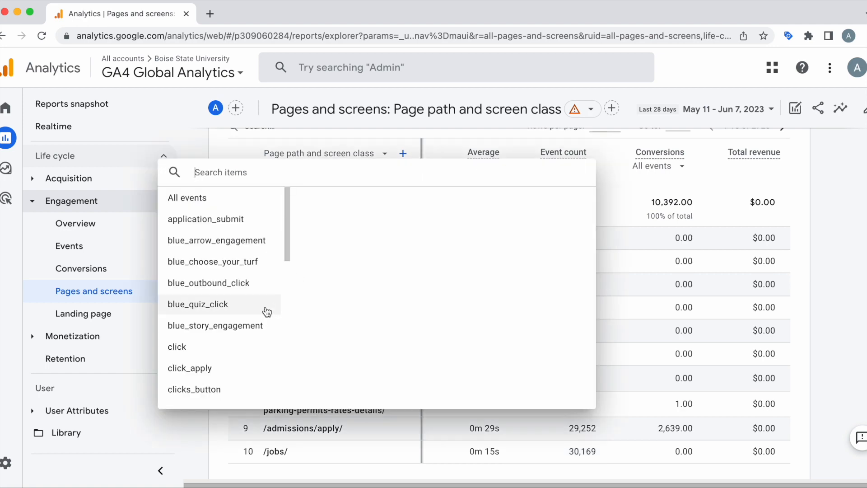
scroll(down, 3)
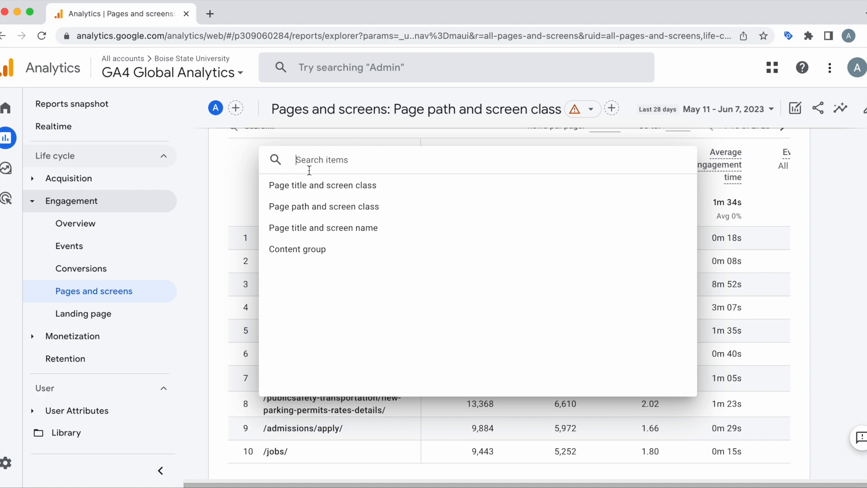
click(323, 206)
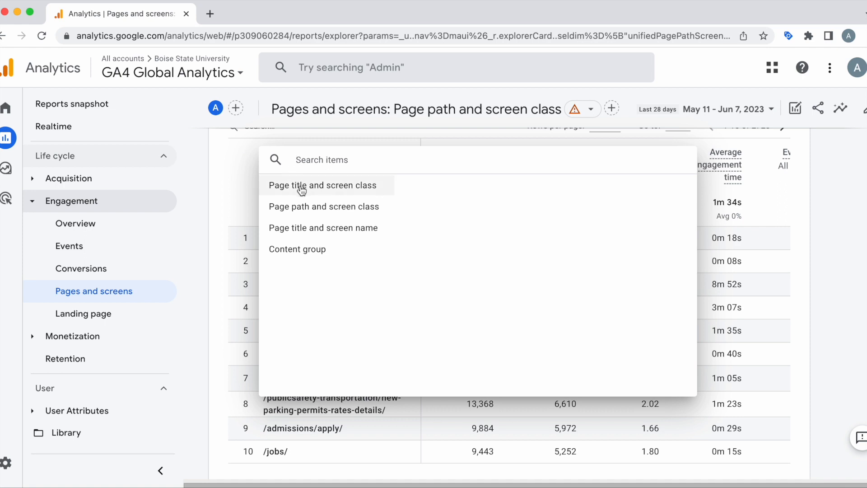
click(324, 185)
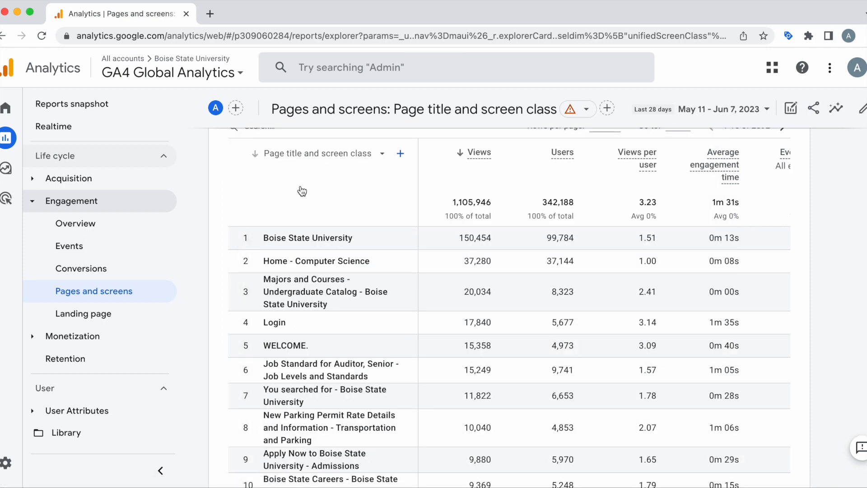
scroll(up, 3)
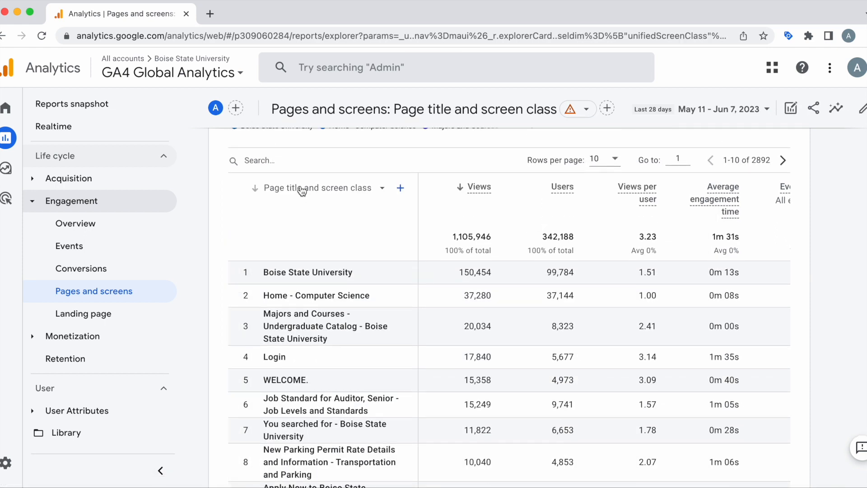
scroll(up, 3)
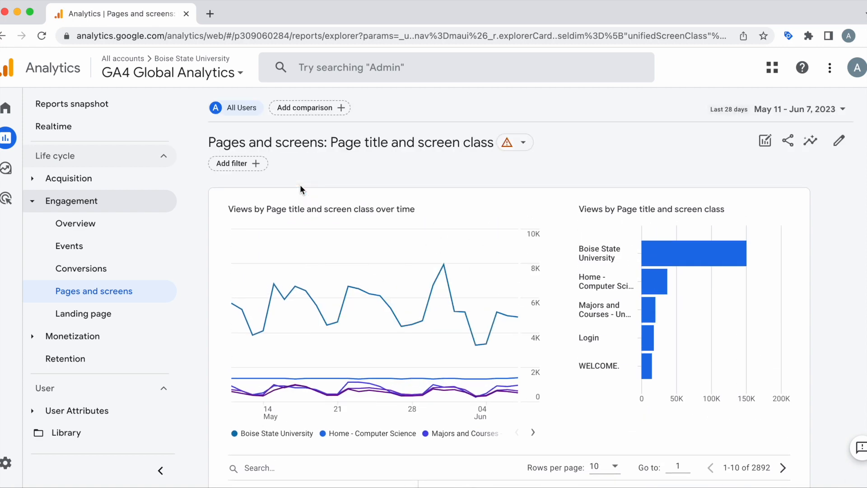
Apply a Hostname filter for majors.boisestate.edu and switch rows to Page path and screen class
click(237, 164)
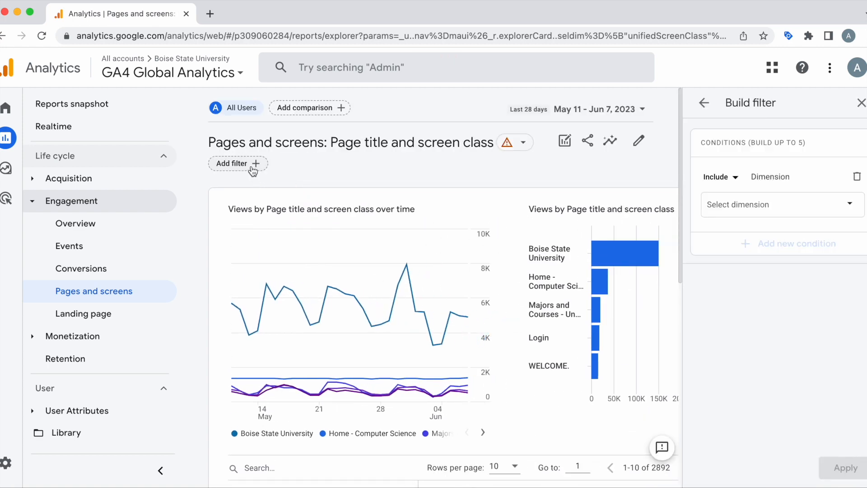
click(780, 204)
text(Hostname)
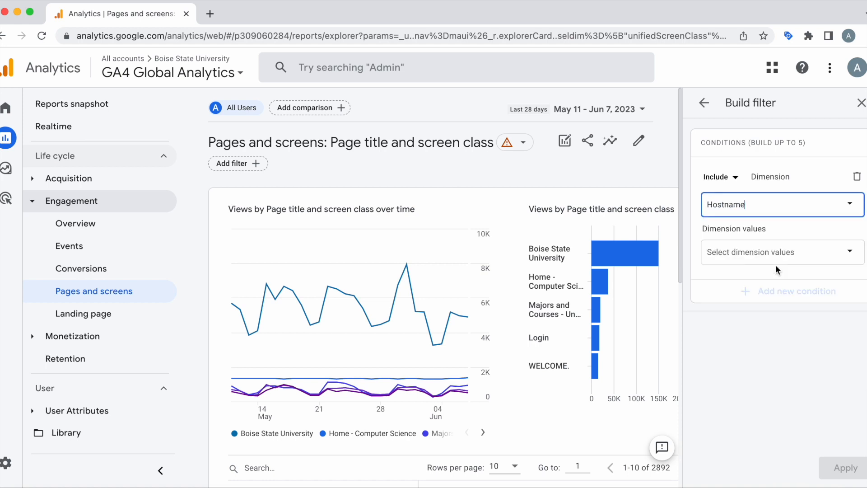
click(773, 251)
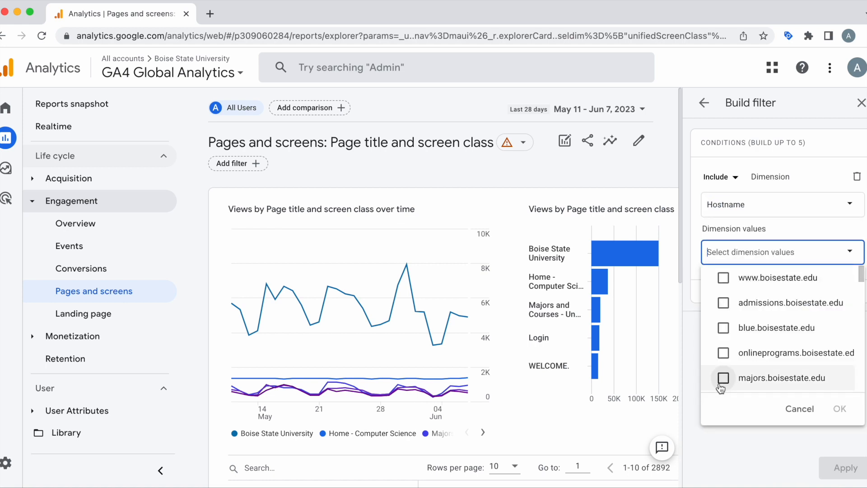
click(724, 377)
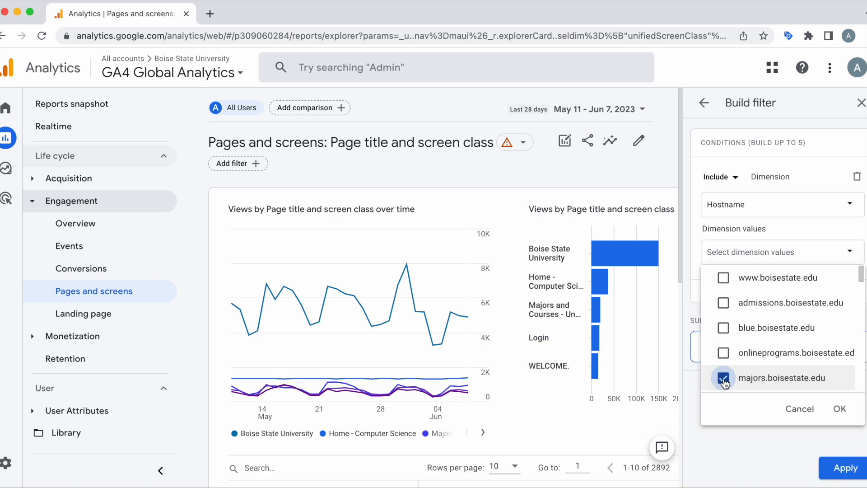
click(839, 408)
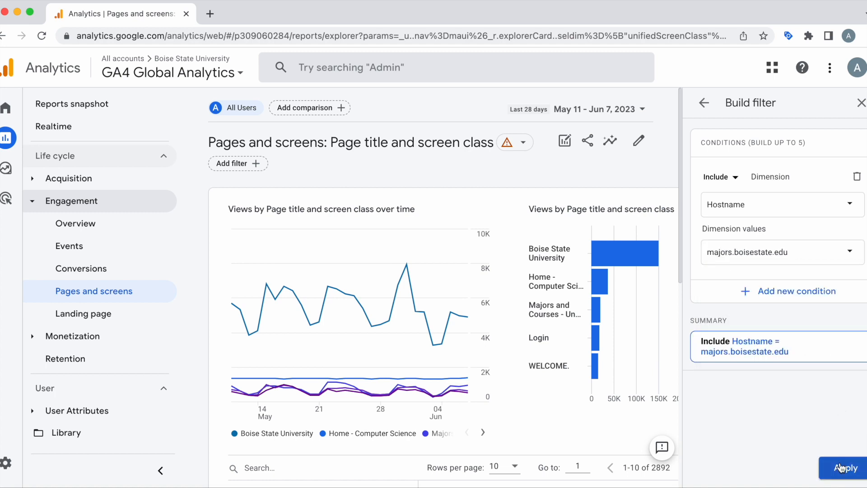
click(844, 468)
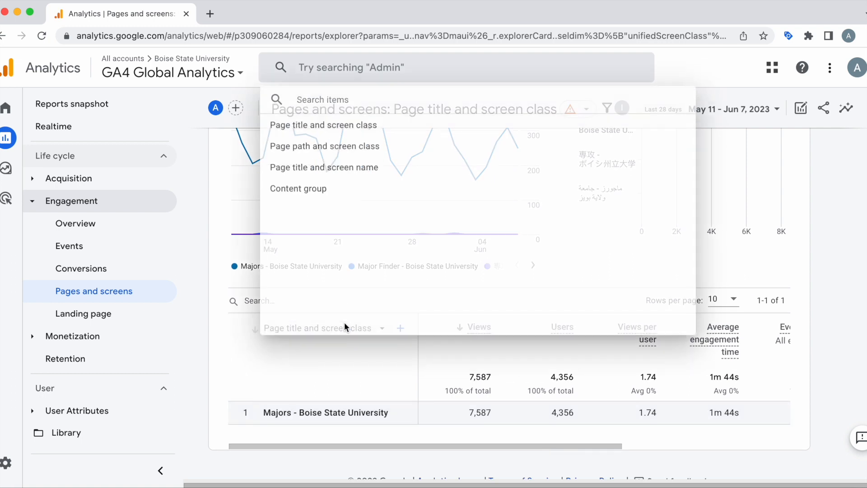
click(324, 146)
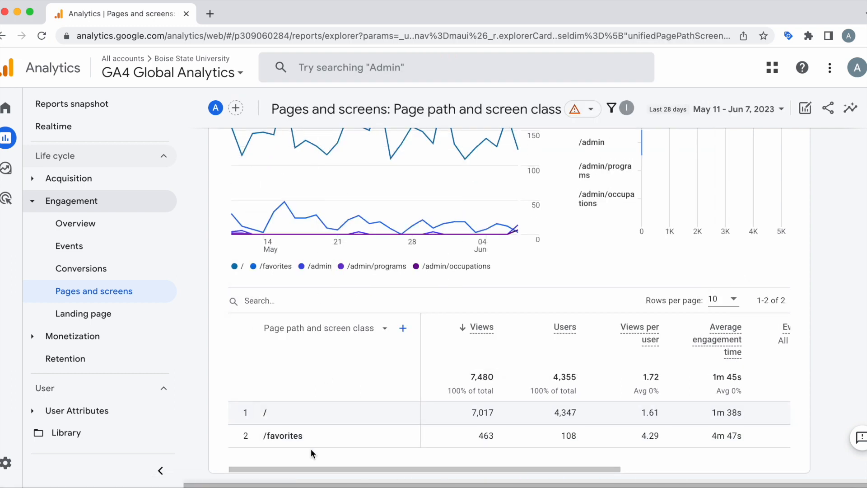
mouse_move(254, 412)
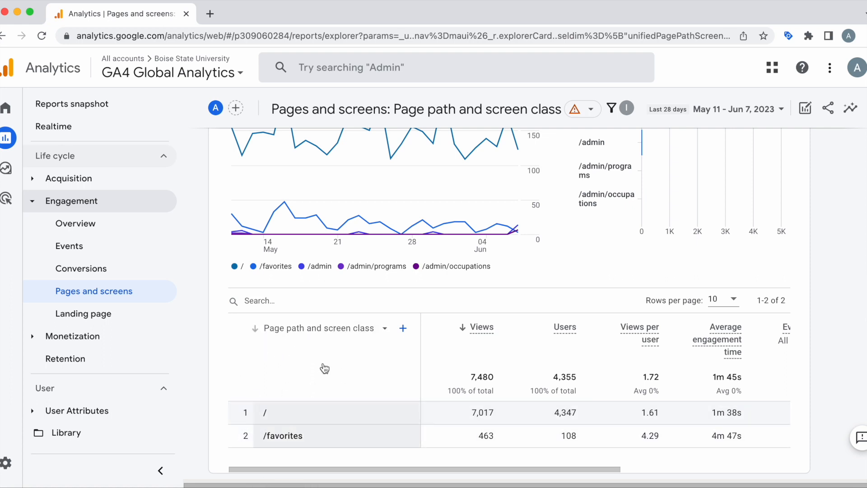
mouse_move(166, 319)
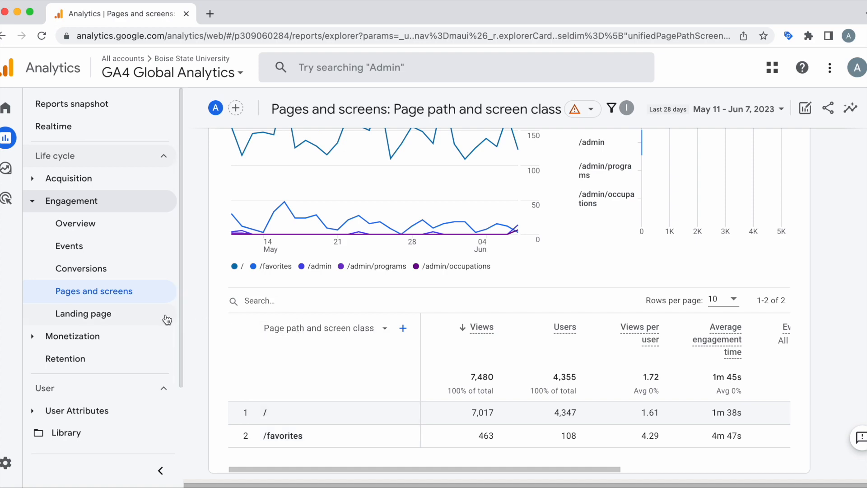
Show the Landing page report and scan its sessions, users and conversions table
click(83, 313)
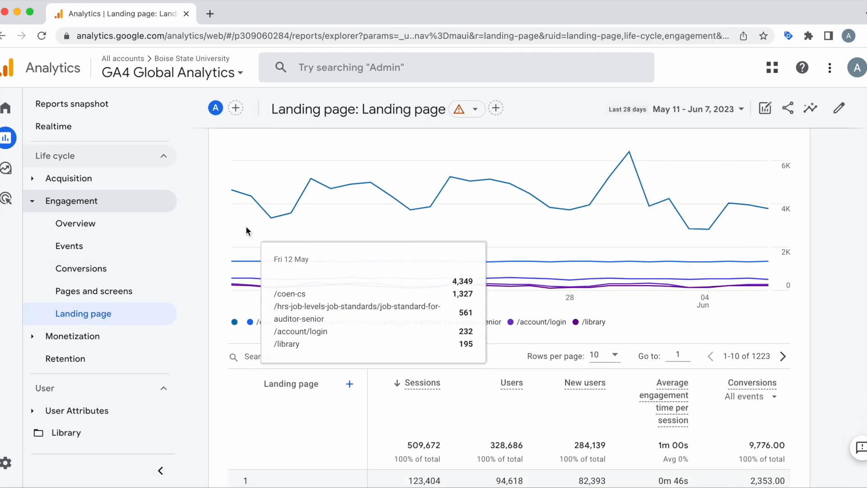
scroll(down, 3)
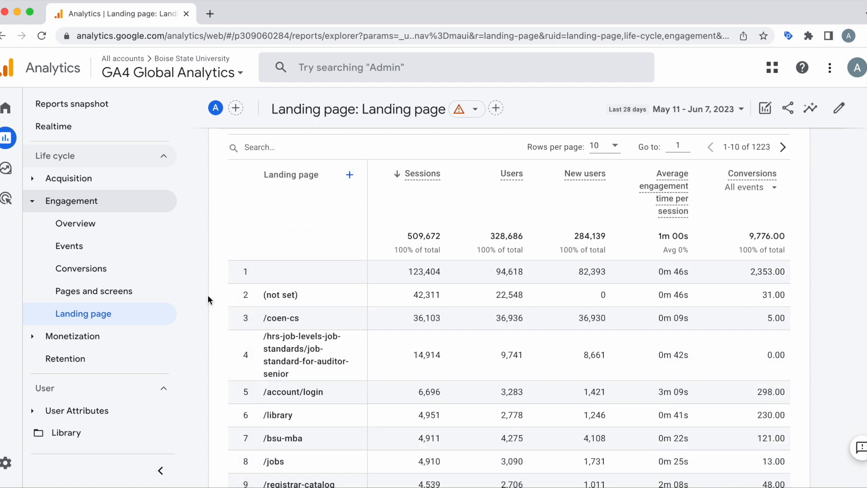
scroll(down, 3)
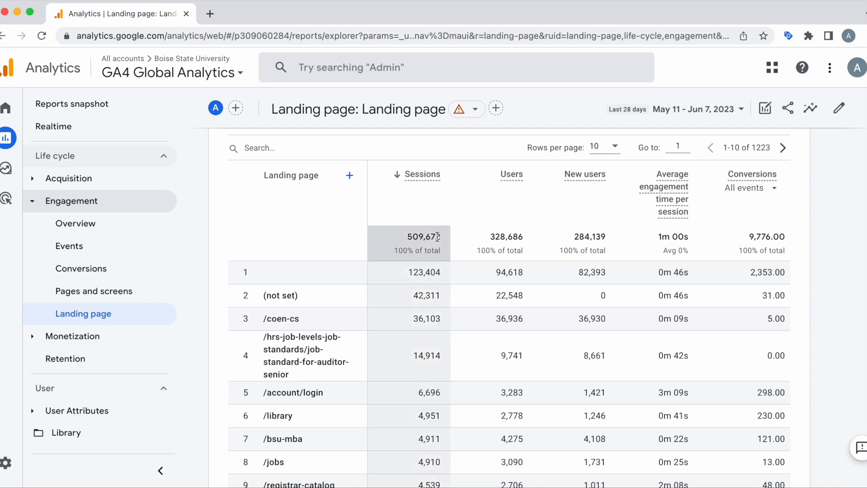
mouse_move(579, 317)
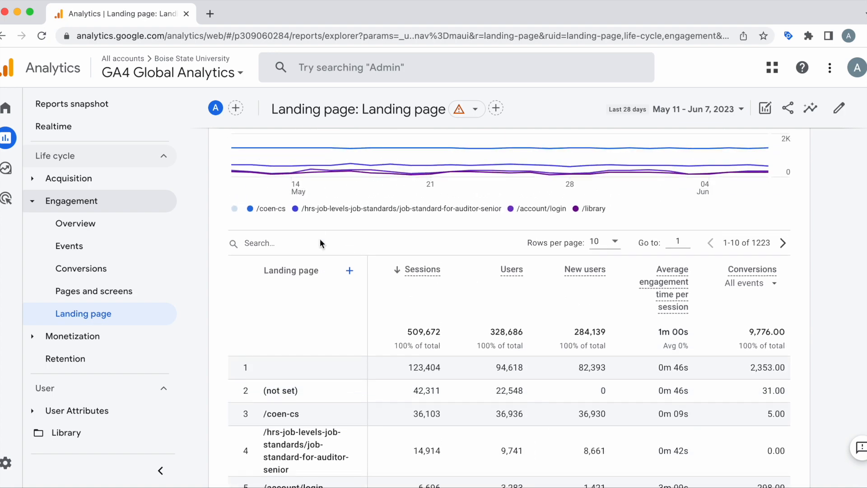
scroll(up, 3)
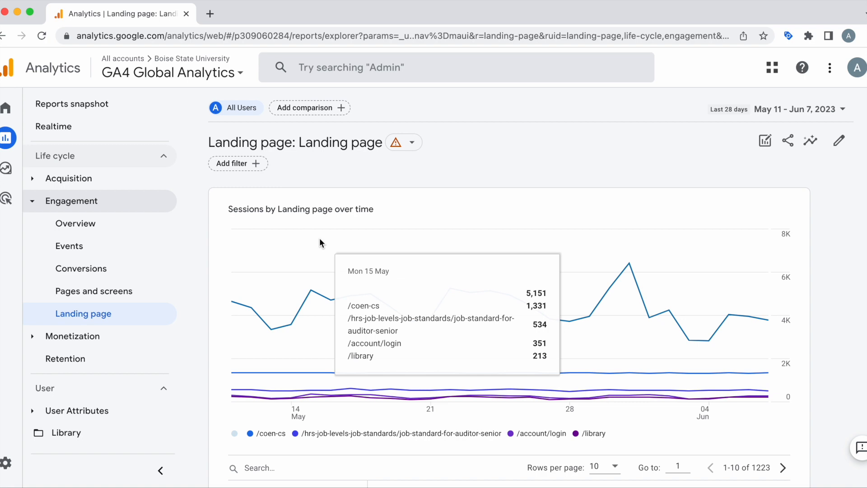
Apply a Hostname filter for majors.boisestate.edu, leaving five landing pages in the table
click(231, 164)
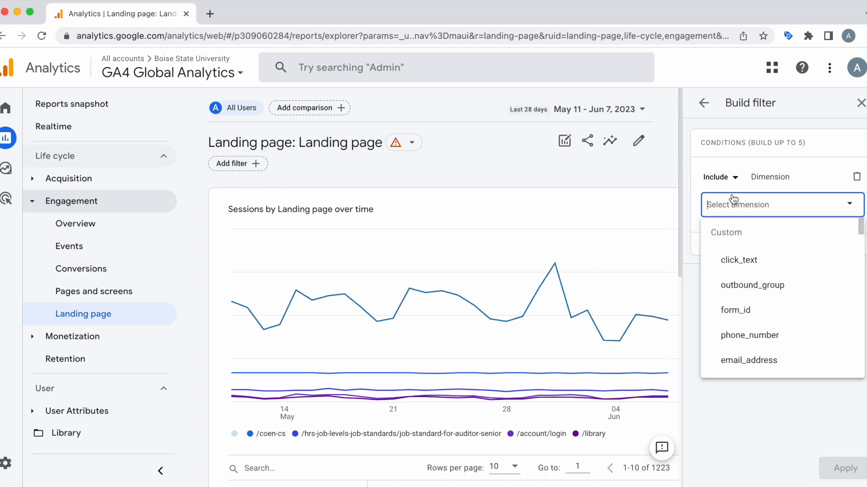
click(774, 204)
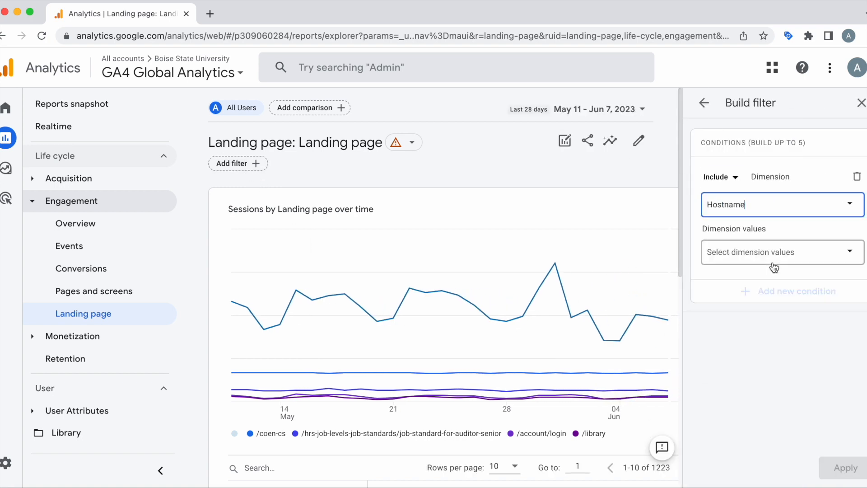
click(781, 252)
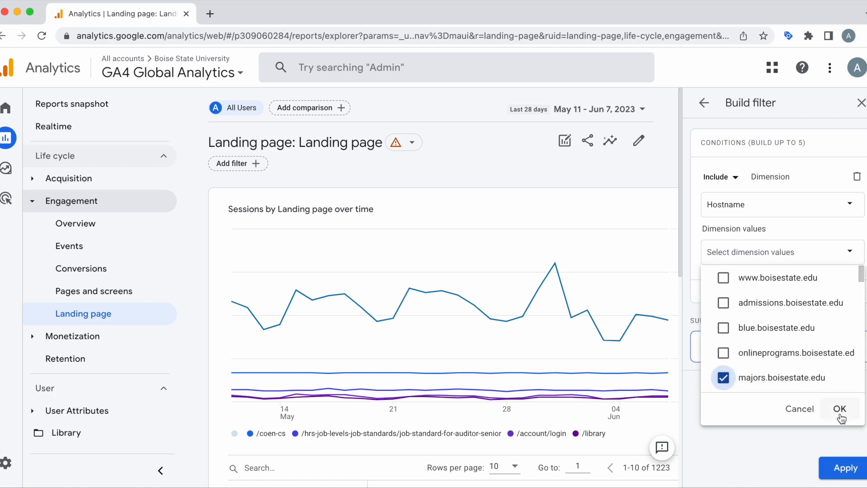
click(839, 408)
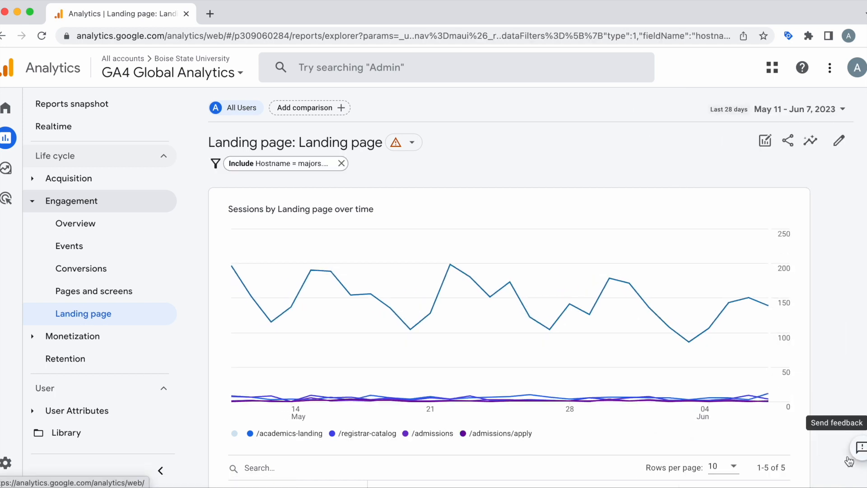
scroll(down, 3)
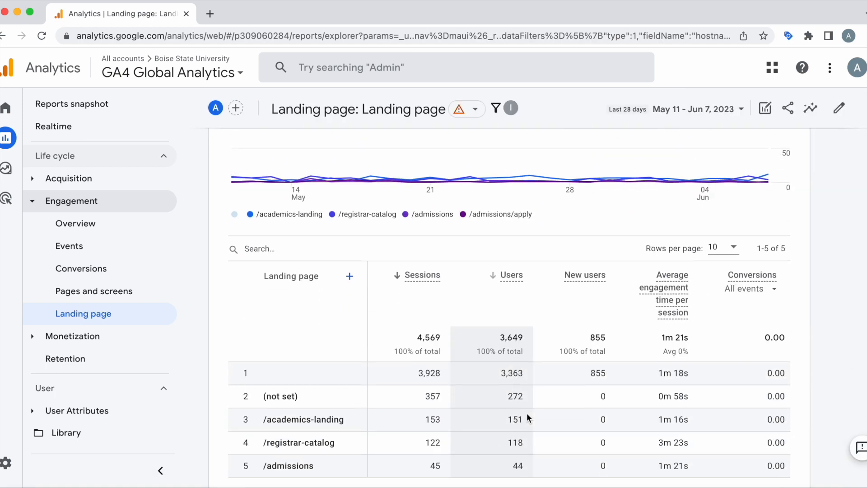
scroll(down, 3)
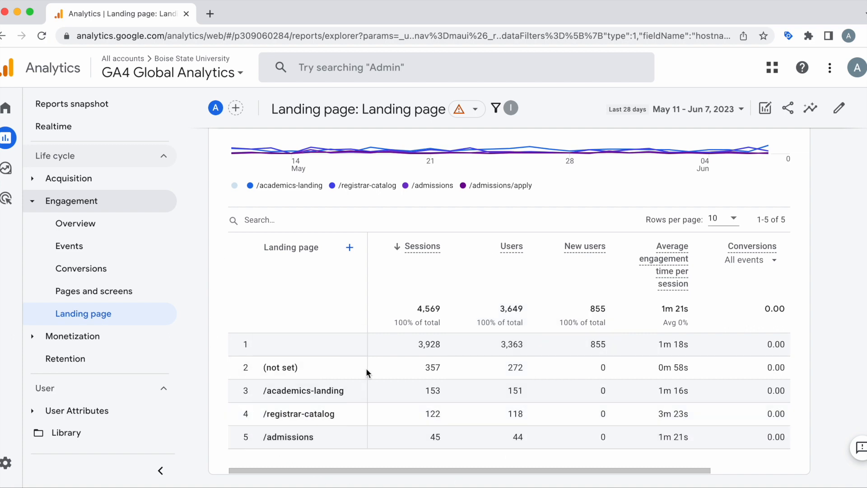
mouse_move(238, 441)
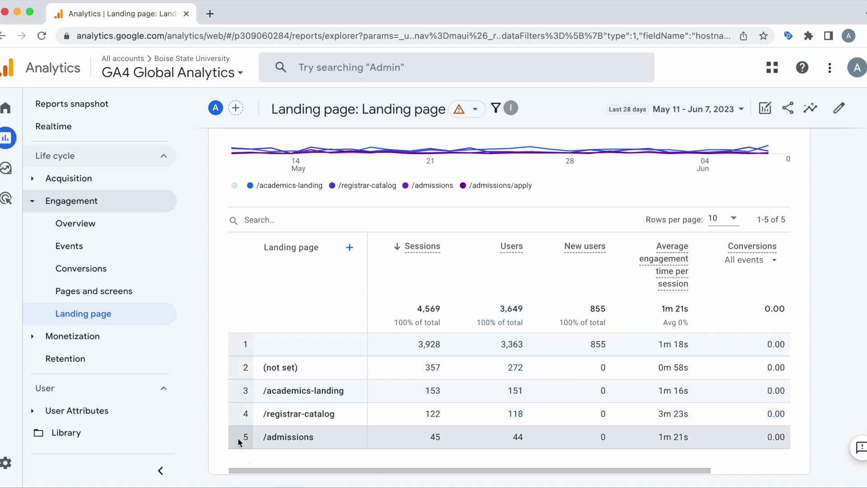
mouse_move(336, 456)
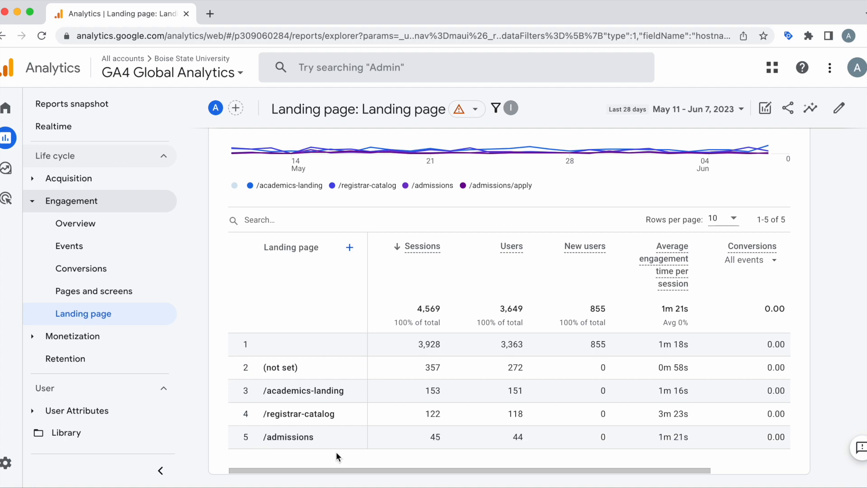